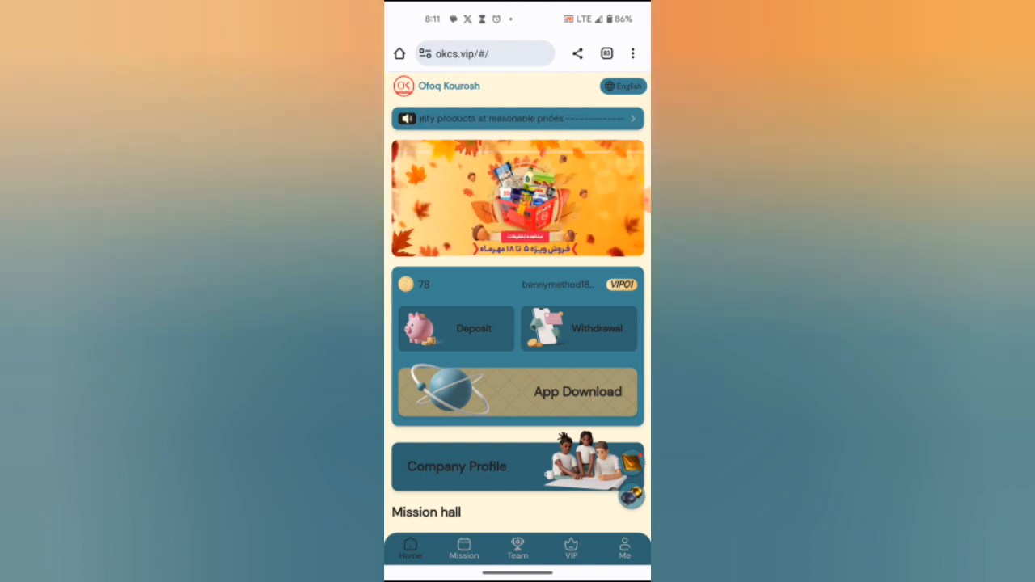
Show today's mission list with the pending baby socks task (5.80, commission 176)
left_click(462, 550)
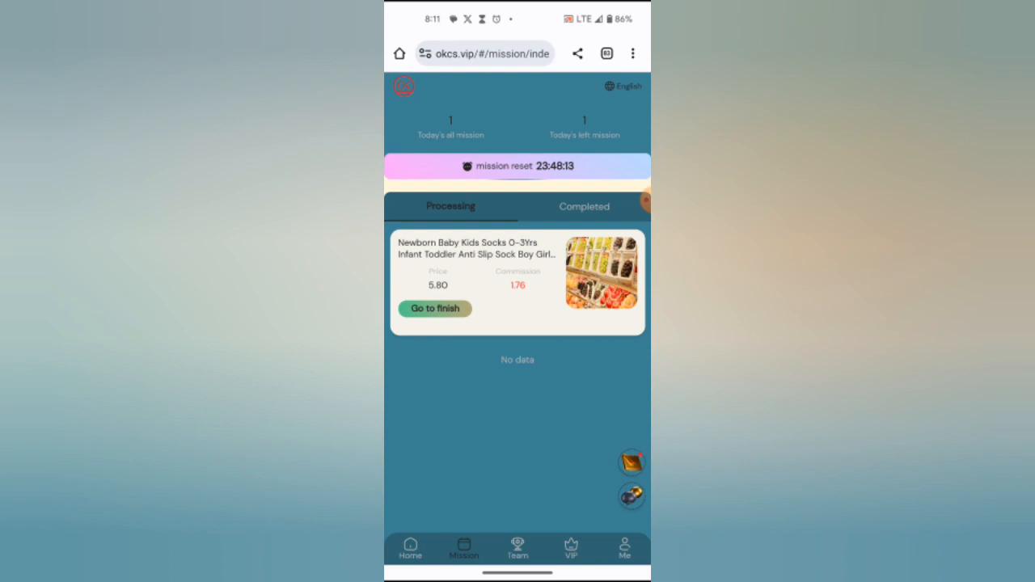
Finish the baby socks task, return home, and go to Withdrawal showing 1.76 USDT
left_click(433, 309)
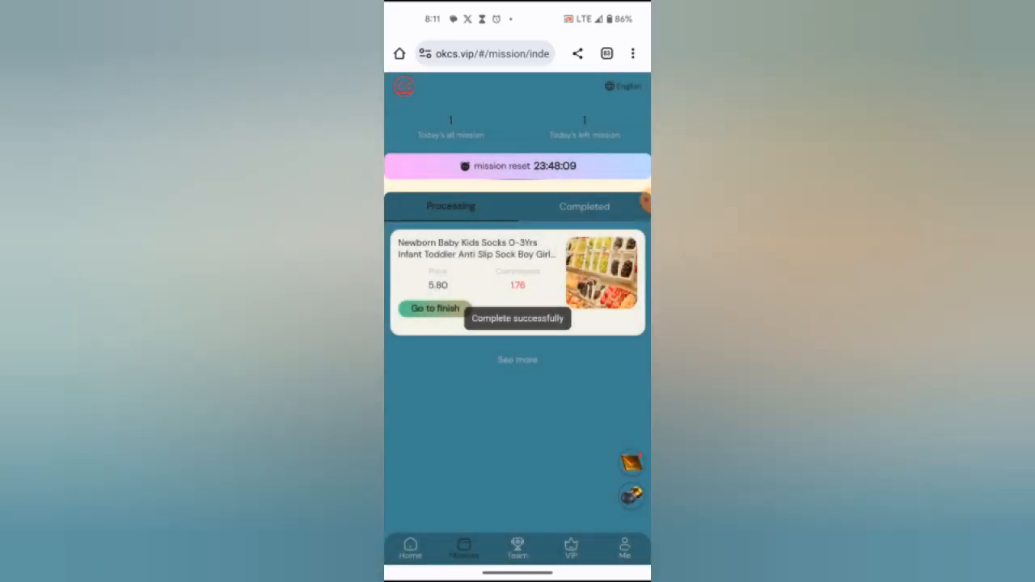
left_click(584, 207)
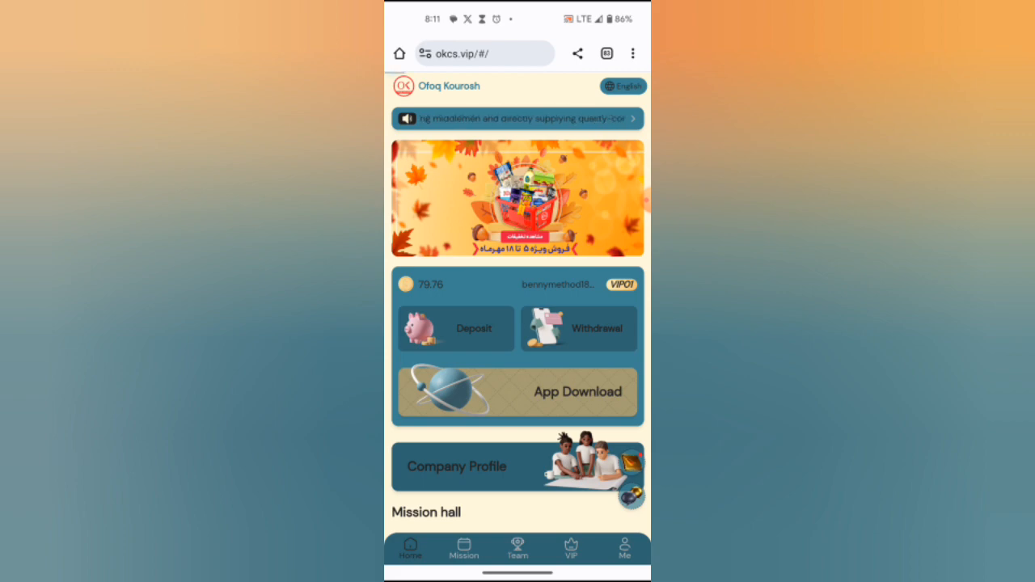
left_click(579, 328)
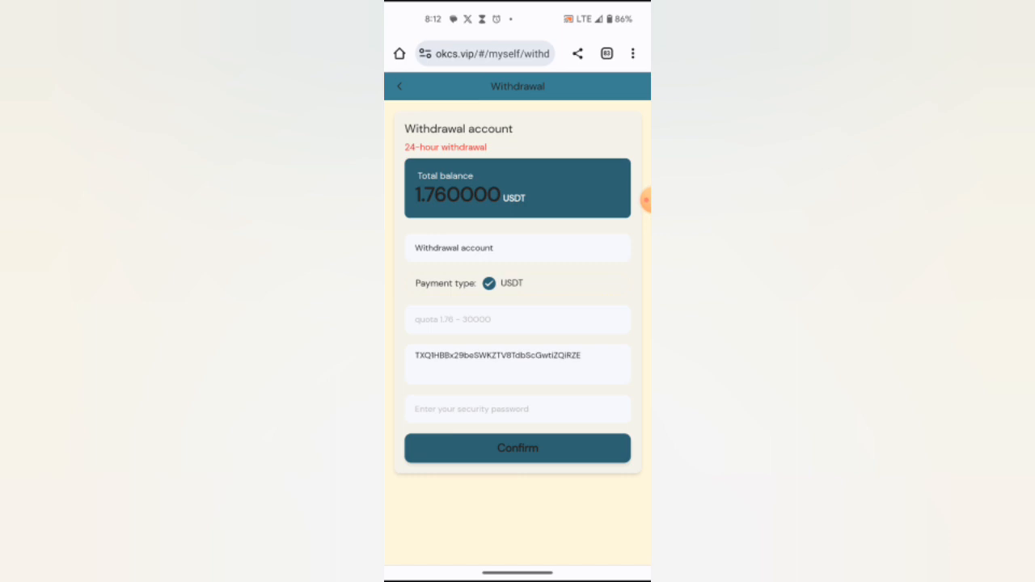
Withdraw the full 1.76 USDT with the security password, leaving a 0 USDT balance
left_click(518, 407)
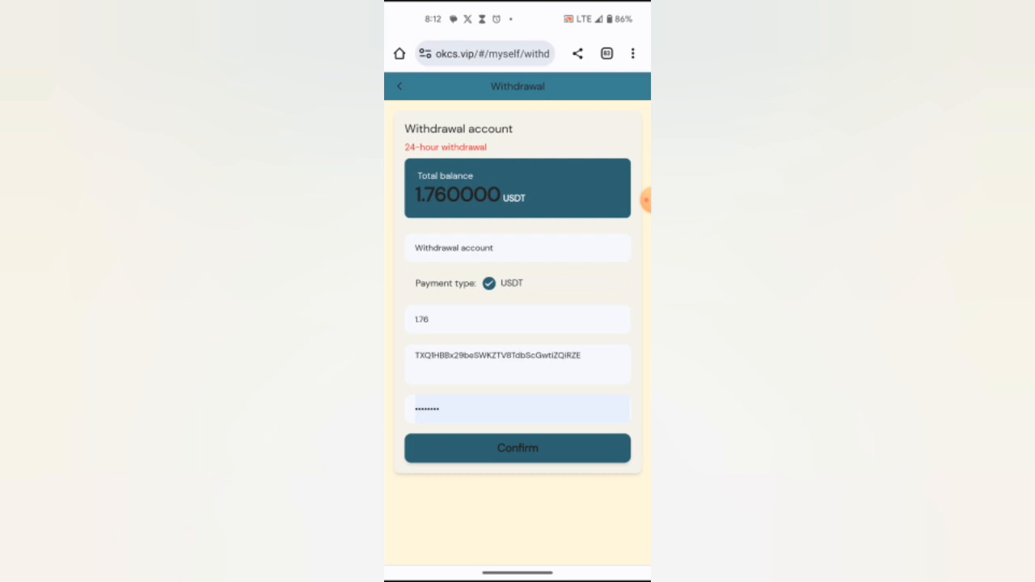
left_click(517, 448)
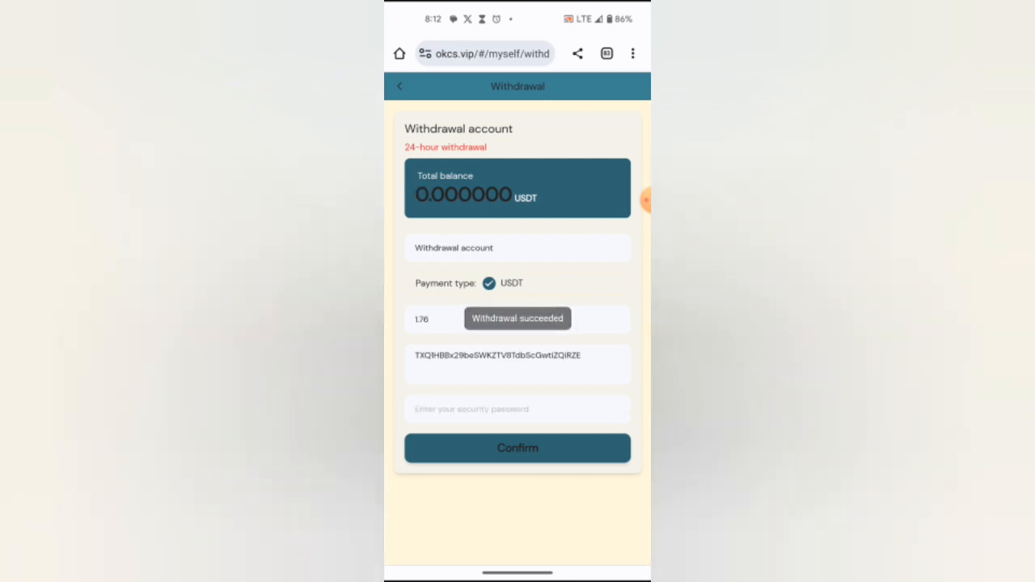